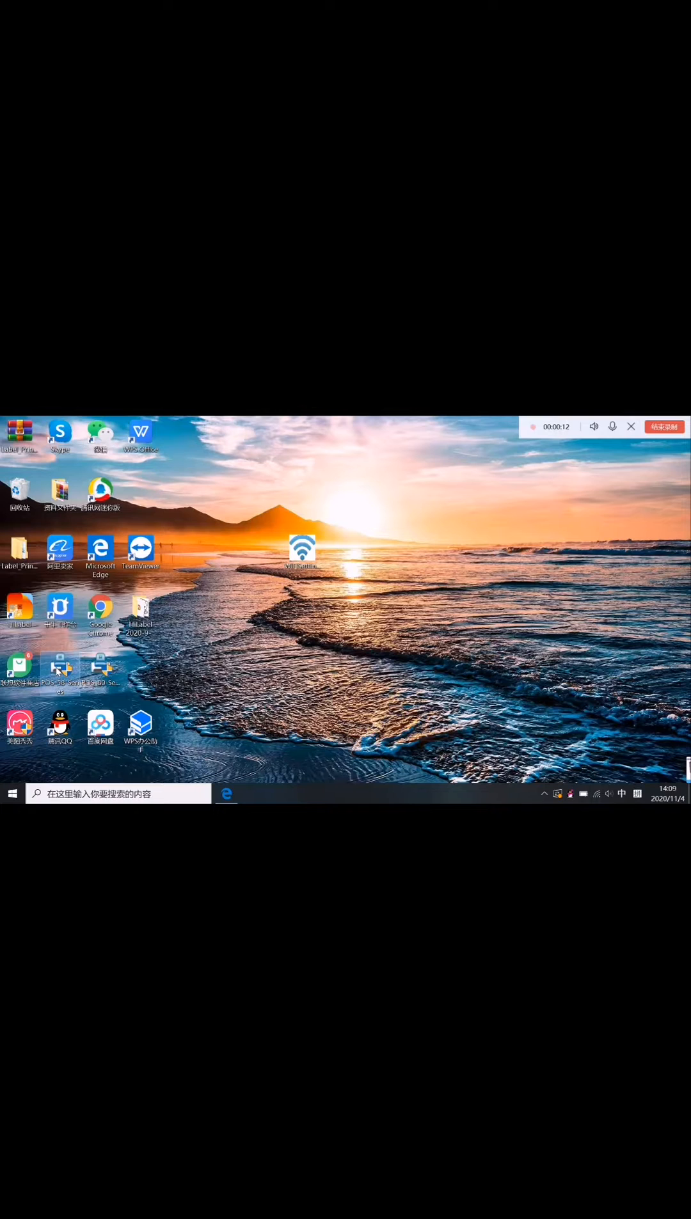
{"action": "mouse_move", "coordinate": [58, 669]}
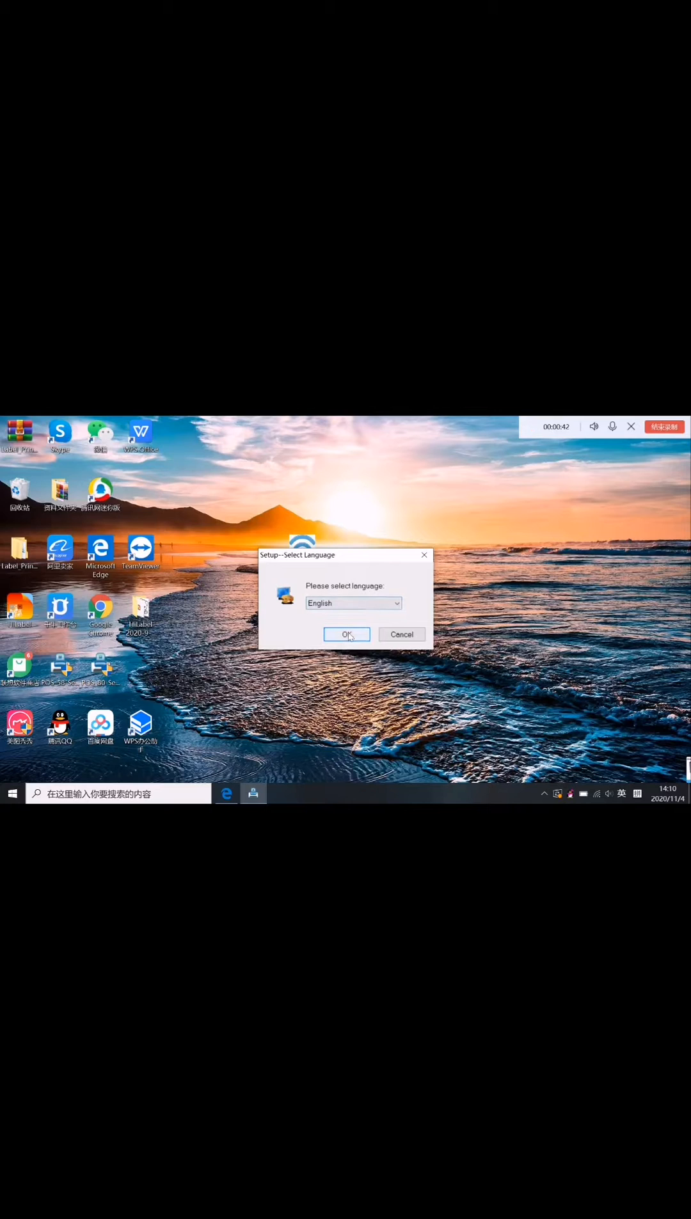
Run the POS-58-Series driver setup in English, accepting the license, installing and finishing.
{"action": "left_click", "coordinate": [346, 635]}
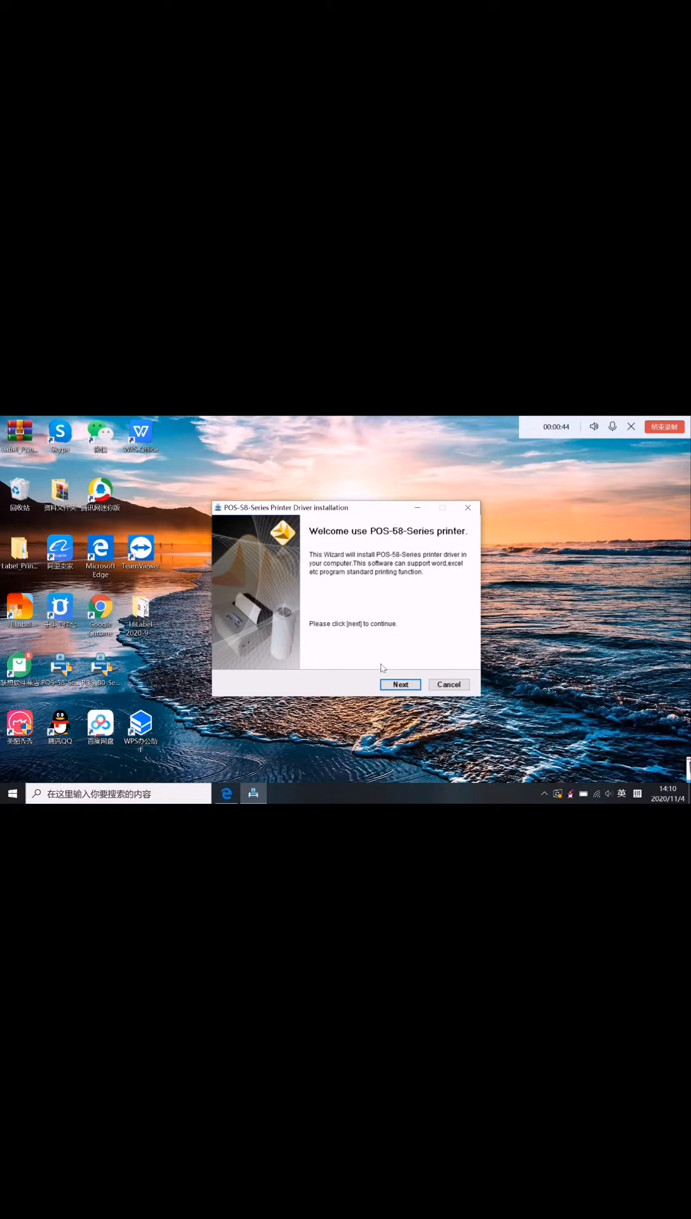
{"action": "left_click", "coordinate": [400, 685]}
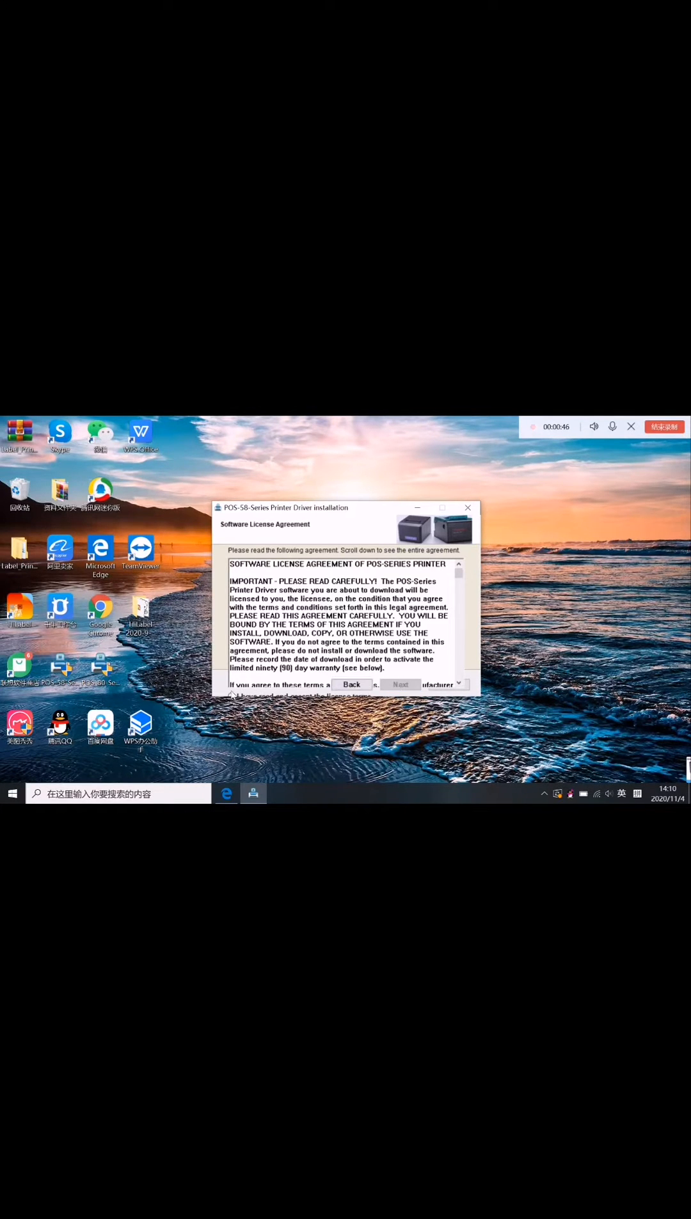
{"action": "left_click", "coordinate": [400, 685]}
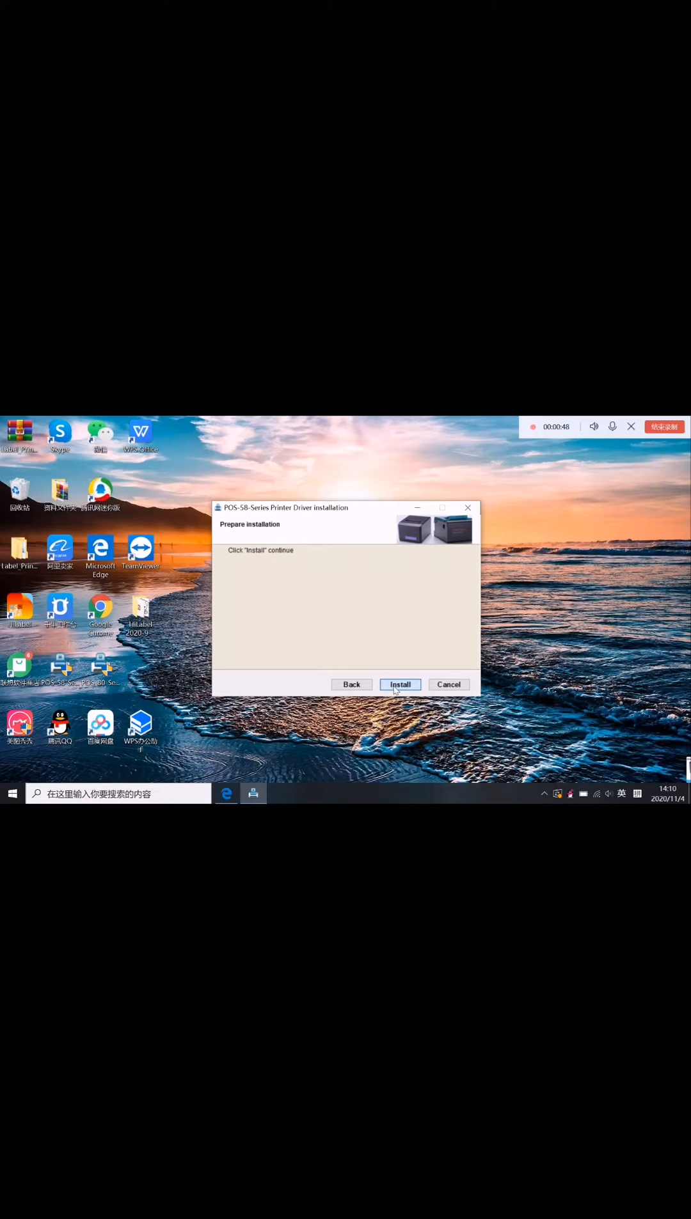
{"action": "left_click", "coordinate": [399, 684]}
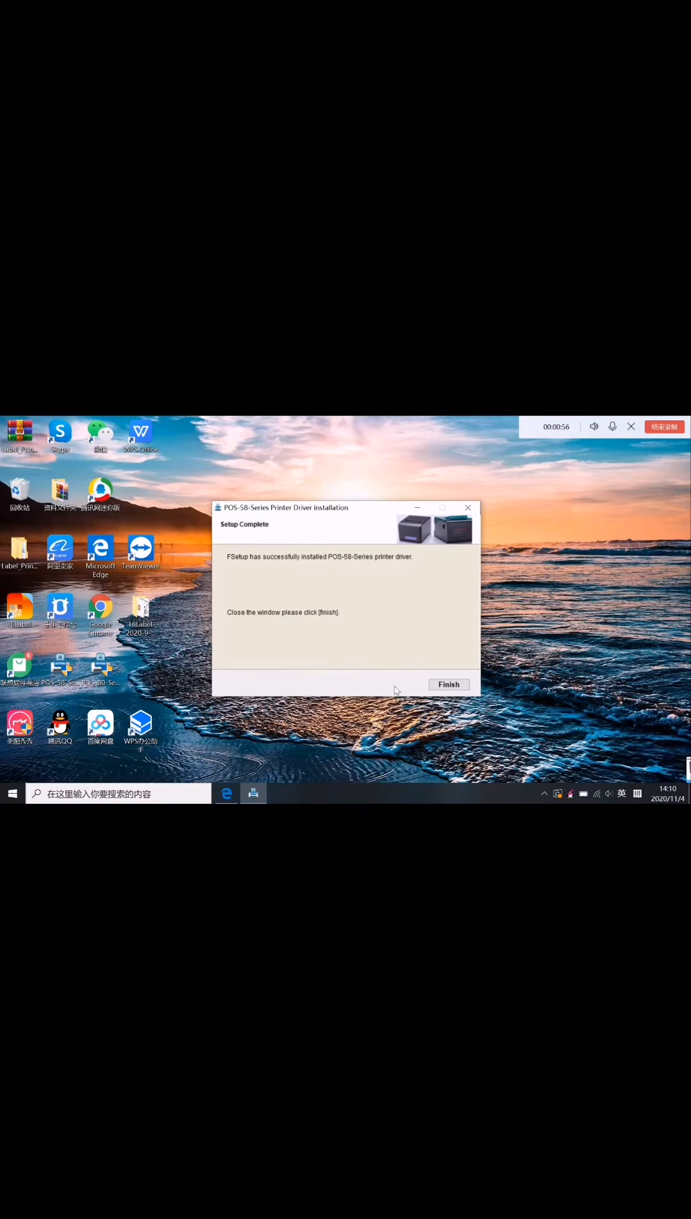
{"action": "left_click", "coordinate": [449, 685]}
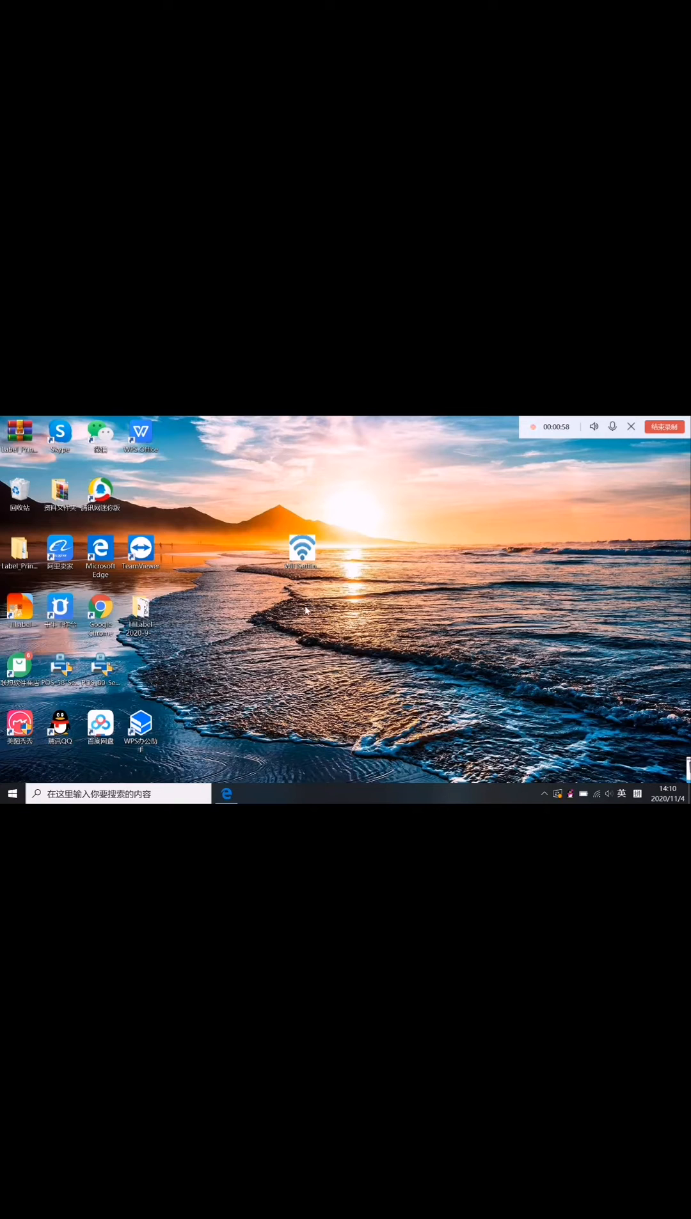
Open Windows Settings from the Start menu.
{"action": "left_click", "coordinate": [13, 794]}
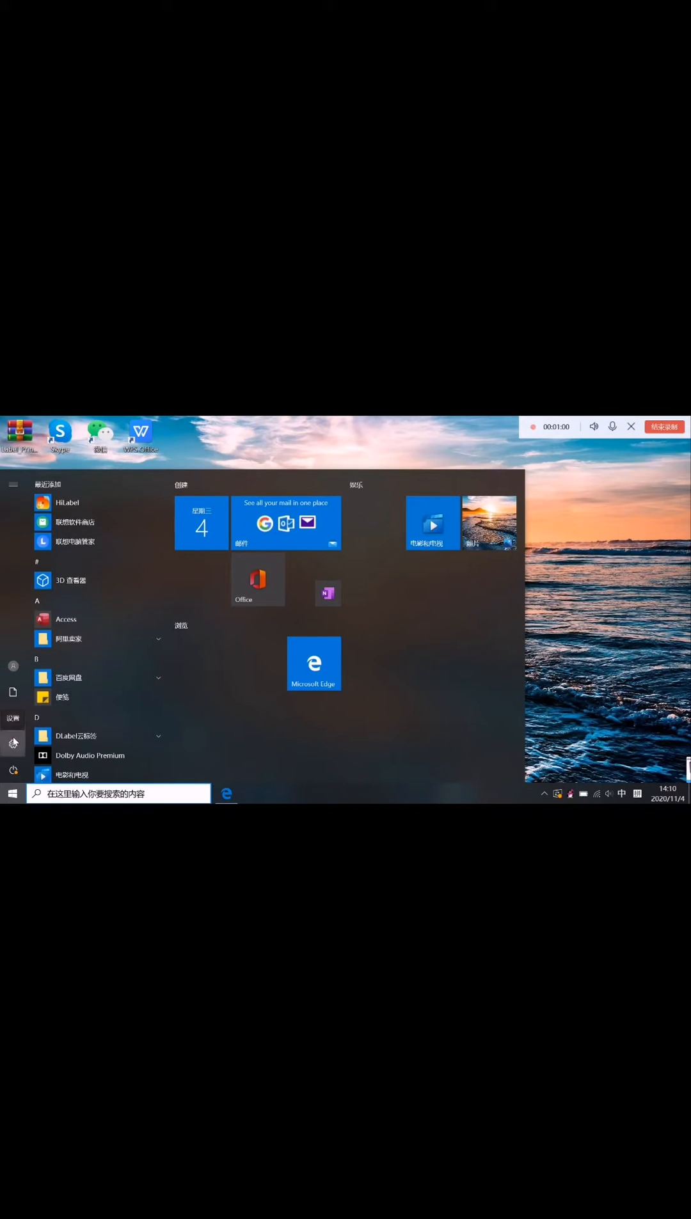
{"action": "left_click", "coordinate": [13, 743]}
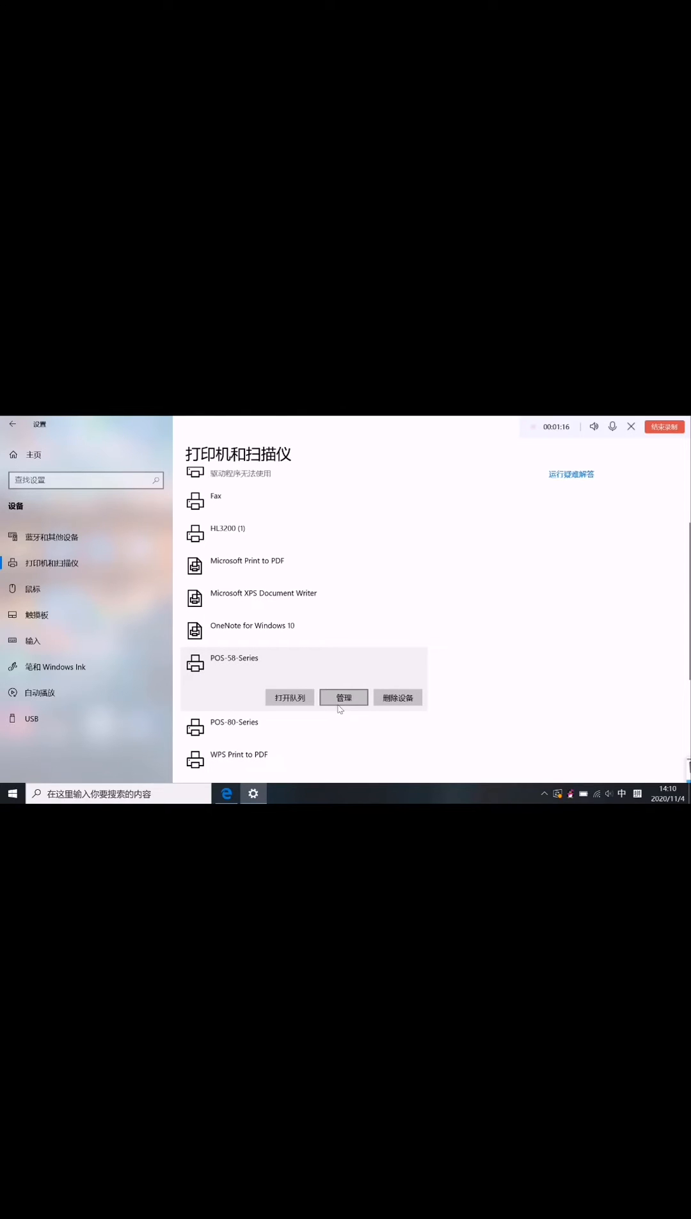
Print two POS-58-Series test pages from its management page, dismissing each confirmation.
{"action": "left_click", "coordinate": [343, 697]}
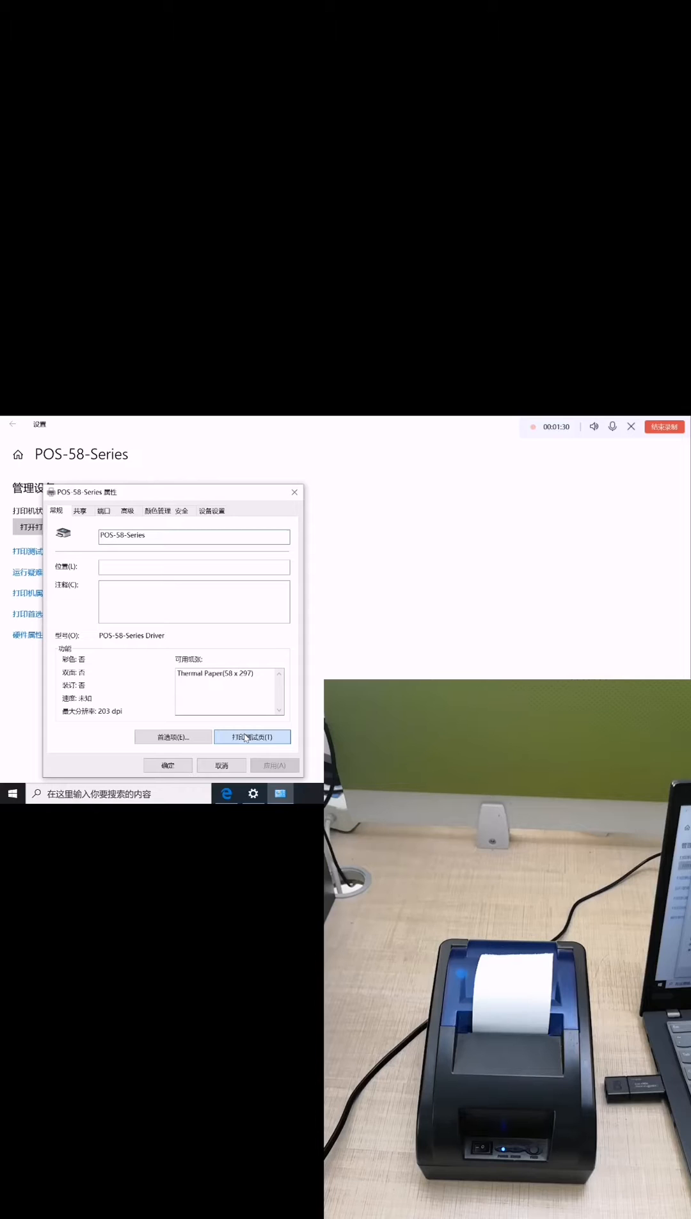
{"action": "left_click", "coordinate": [251, 736]}
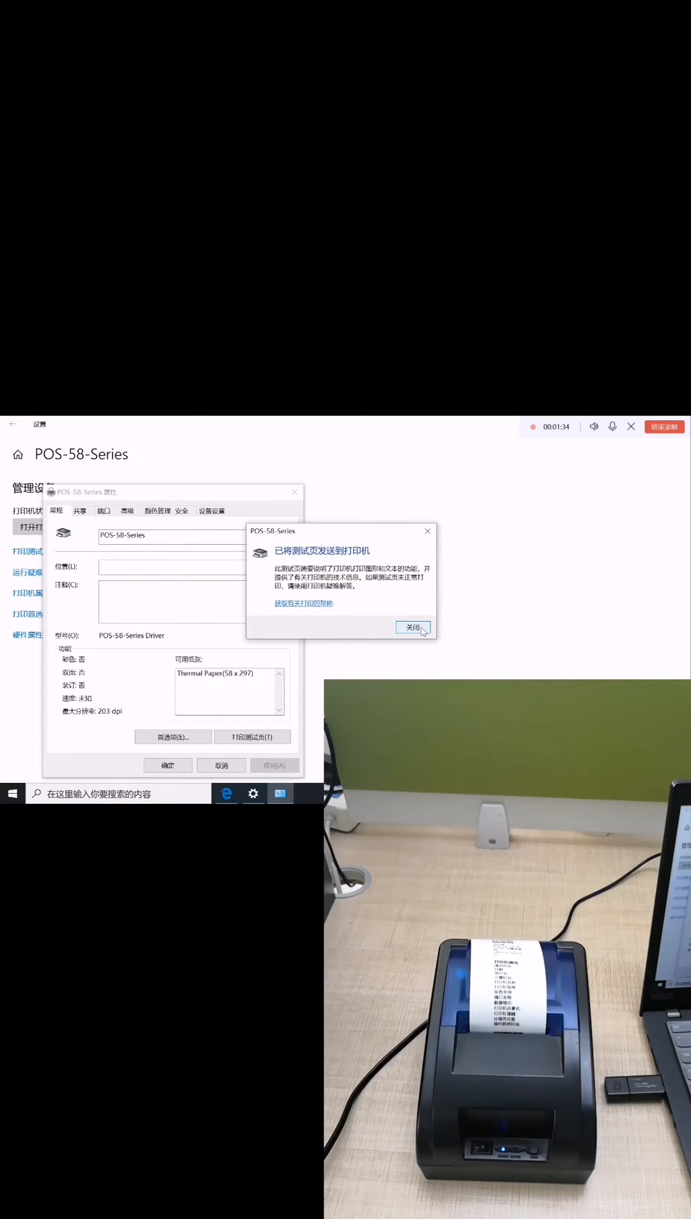
{"action": "left_click", "coordinate": [413, 627]}
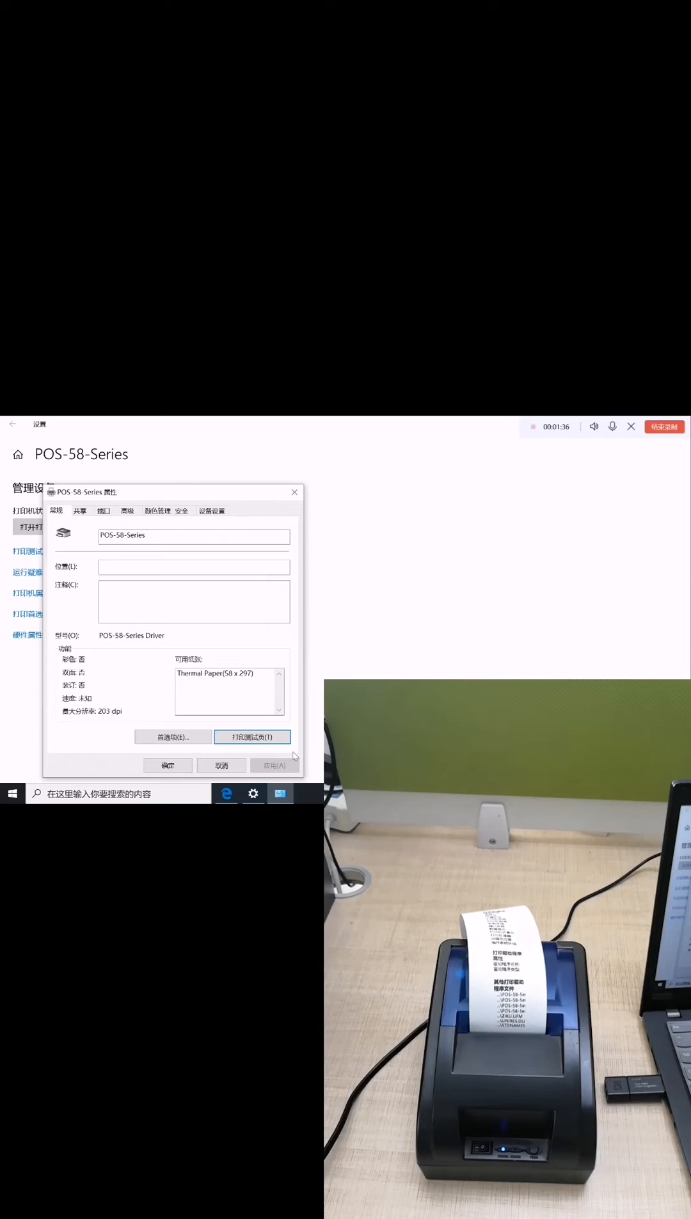
{"action": "left_click", "coordinate": [251, 736]}
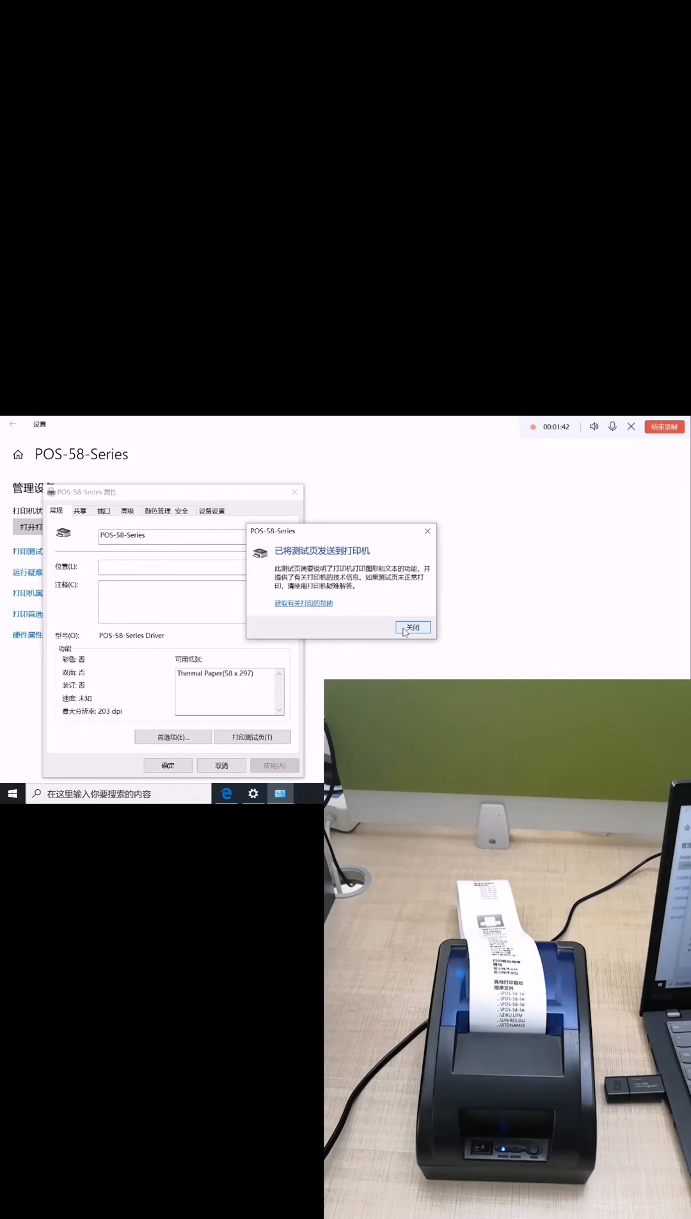
{"action": "left_click", "coordinate": [414, 628]}
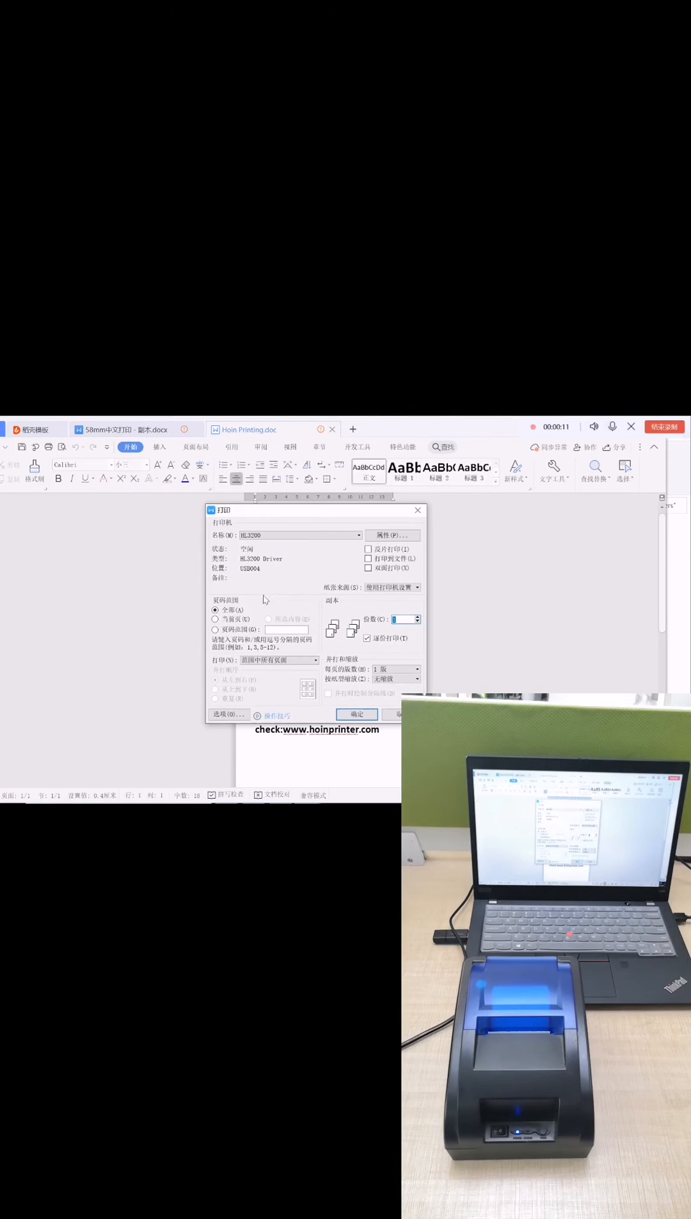
Choose POS-58-Series as the printer in WPS Writer's Print dialog and print.
{"action": "left_click", "coordinate": [358, 535]}
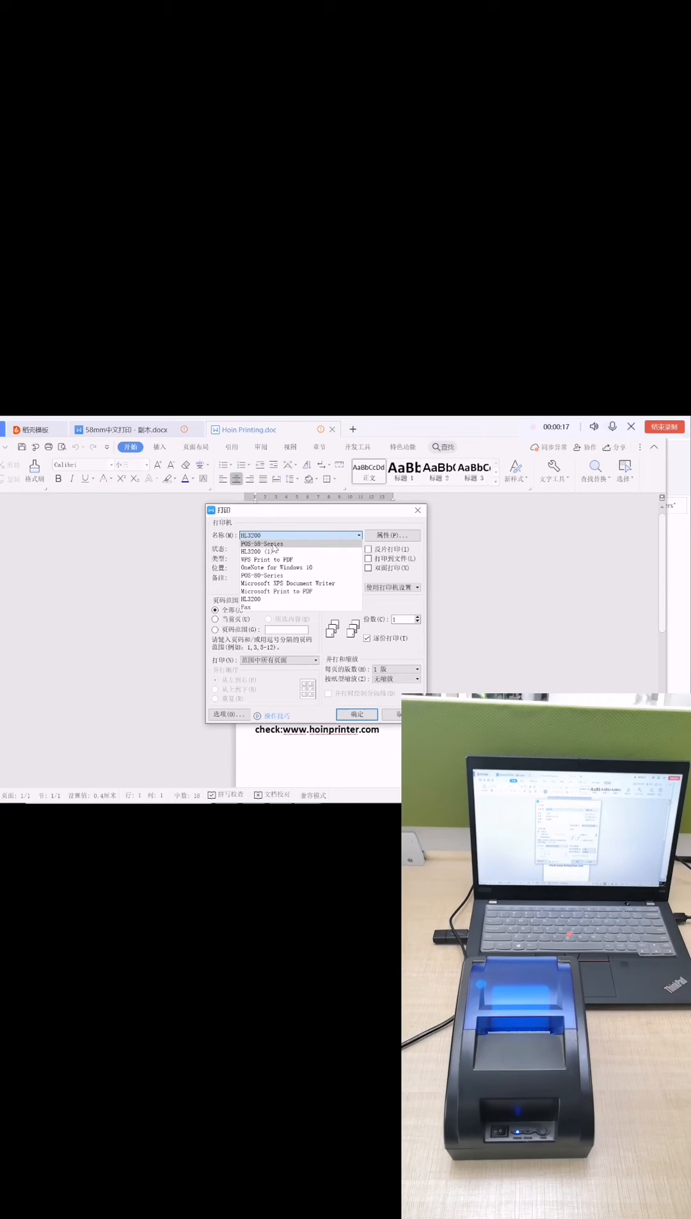
{"action": "left_click", "coordinate": [265, 542]}
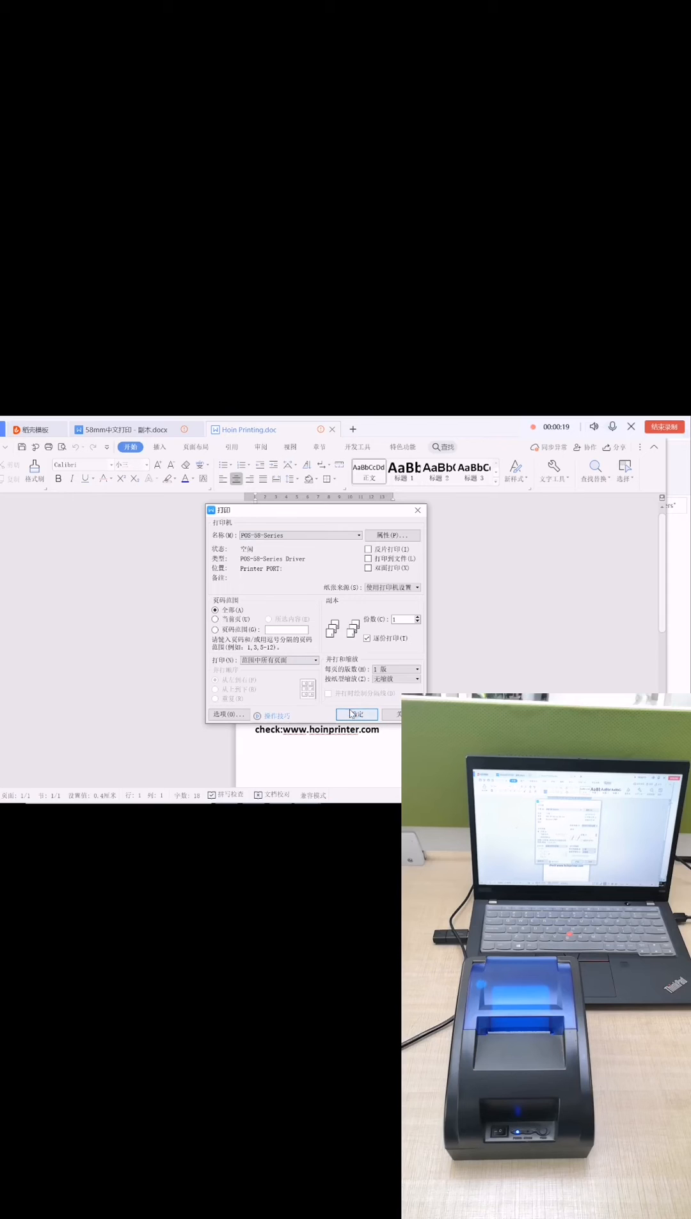
{"action": "left_click", "coordinate": [356, 714]}
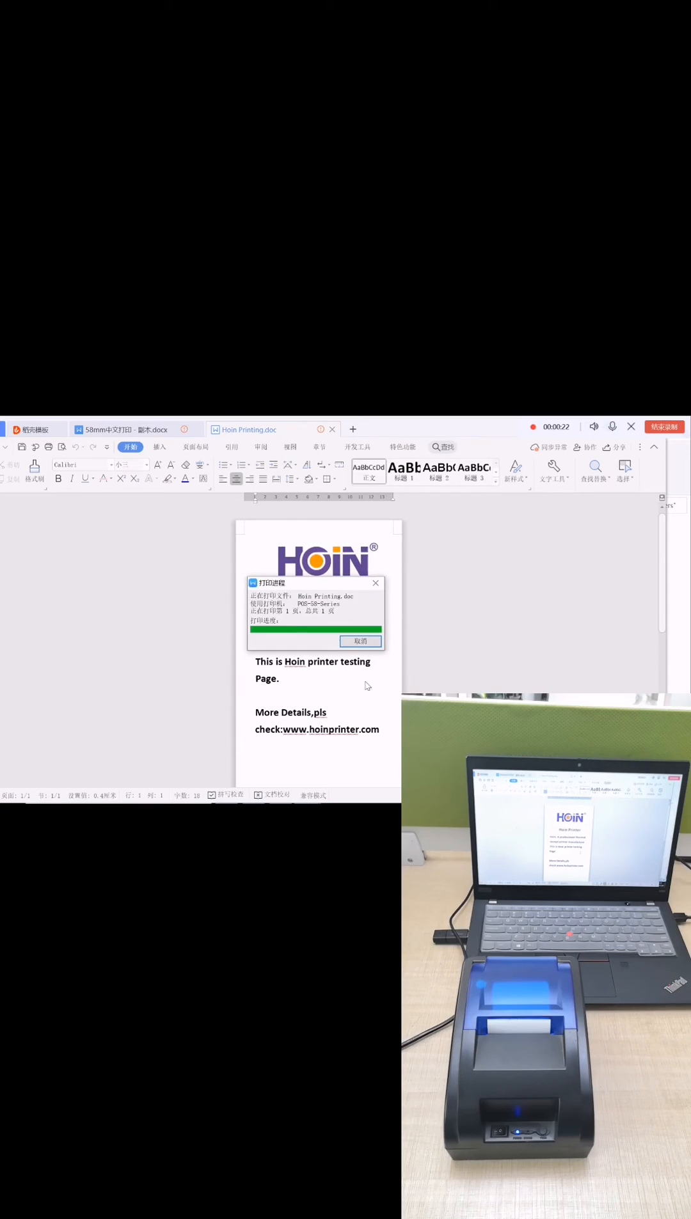